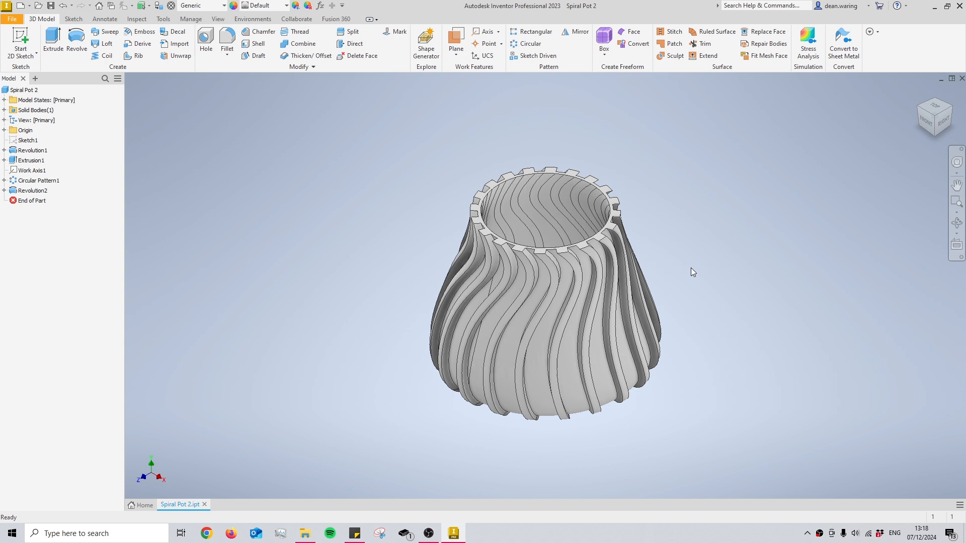
mouse_move(688, 257)
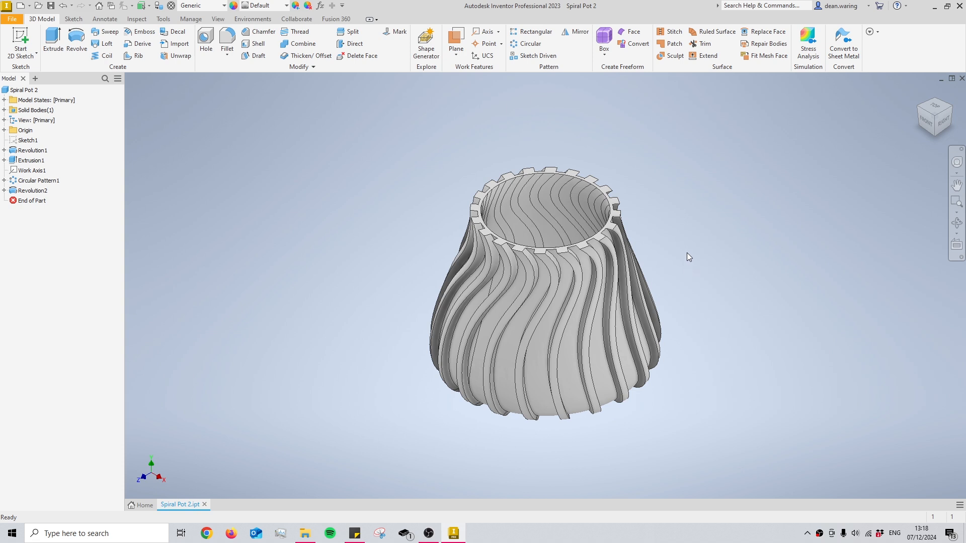
mouse_move(687, 230)
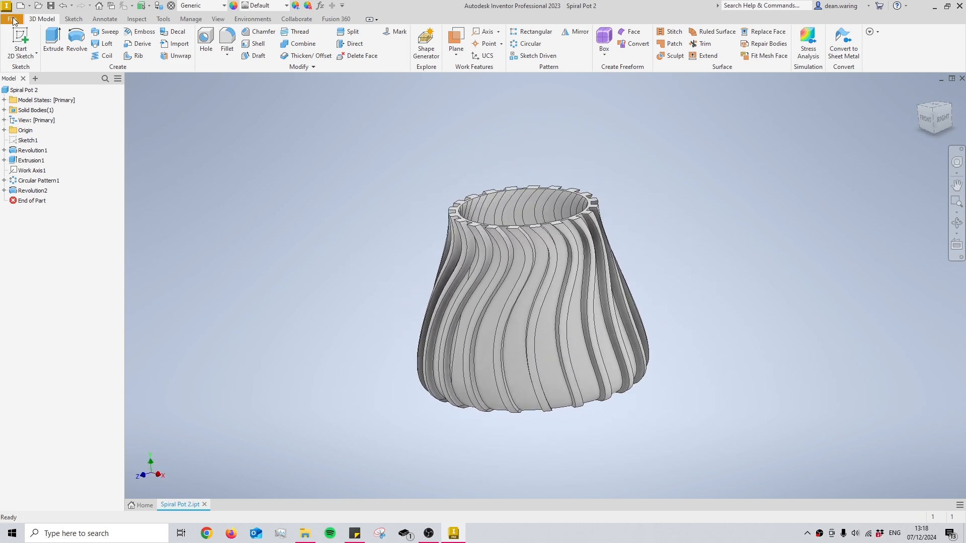
- Export the part via CAD Format as an STL (*.stl) named Spiral Pot 2 into 3D Prints
click(12, 19)
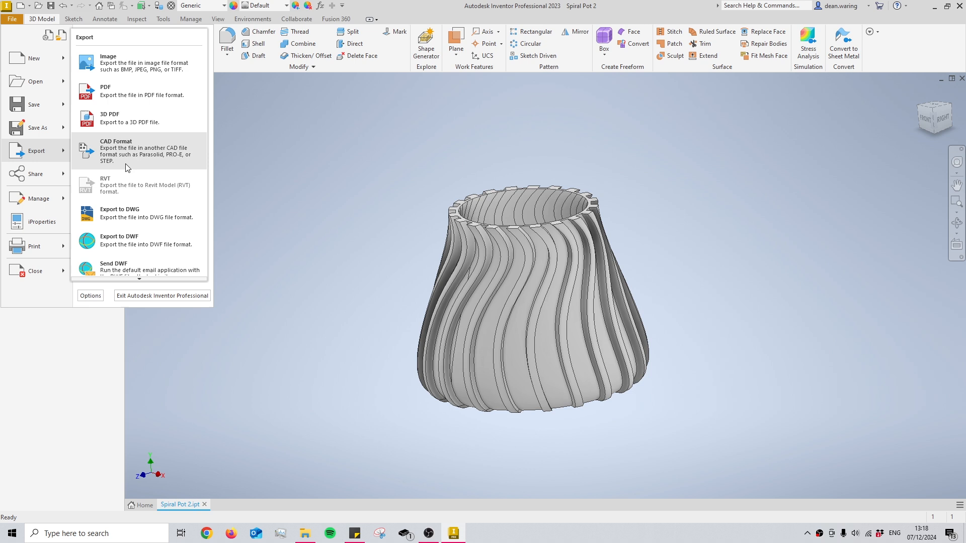
click(120, 212)
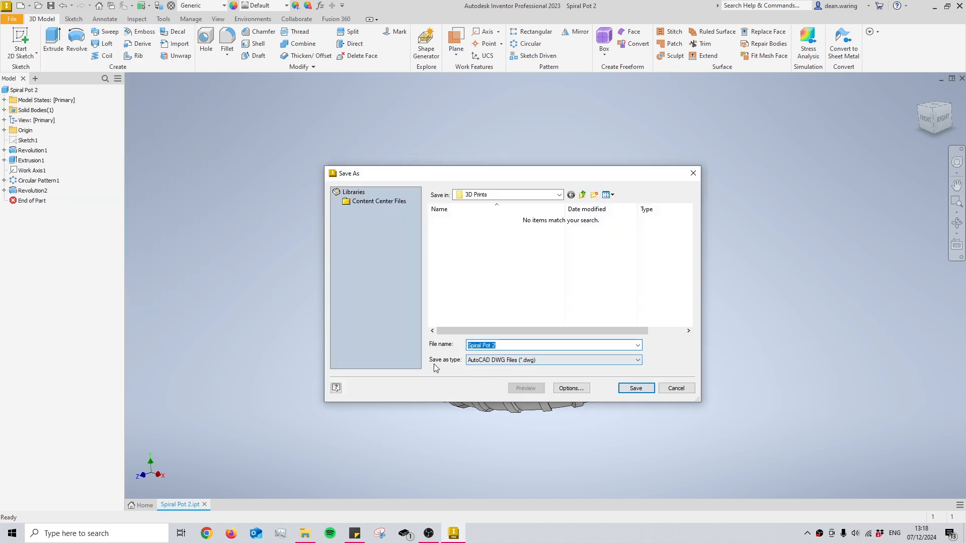
click(638, 360)
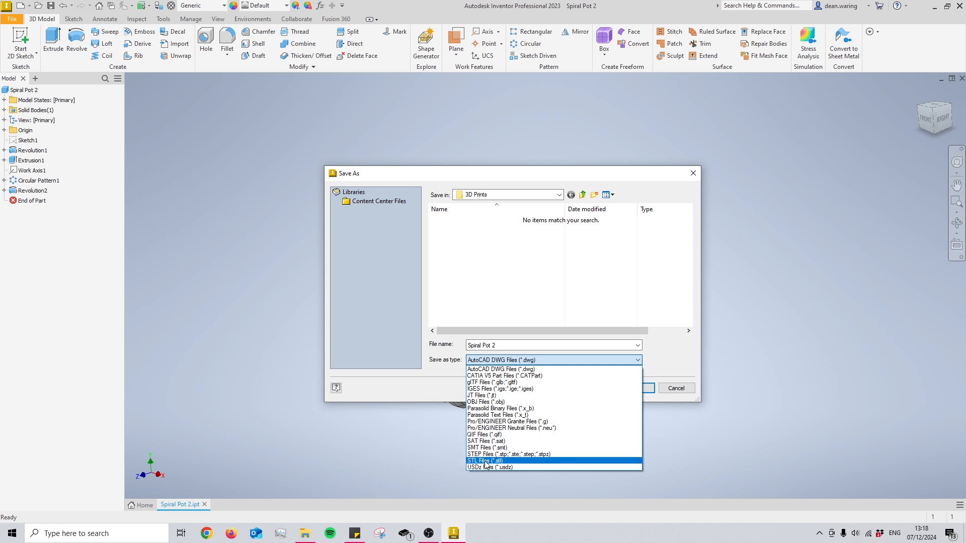
click(484, 461)
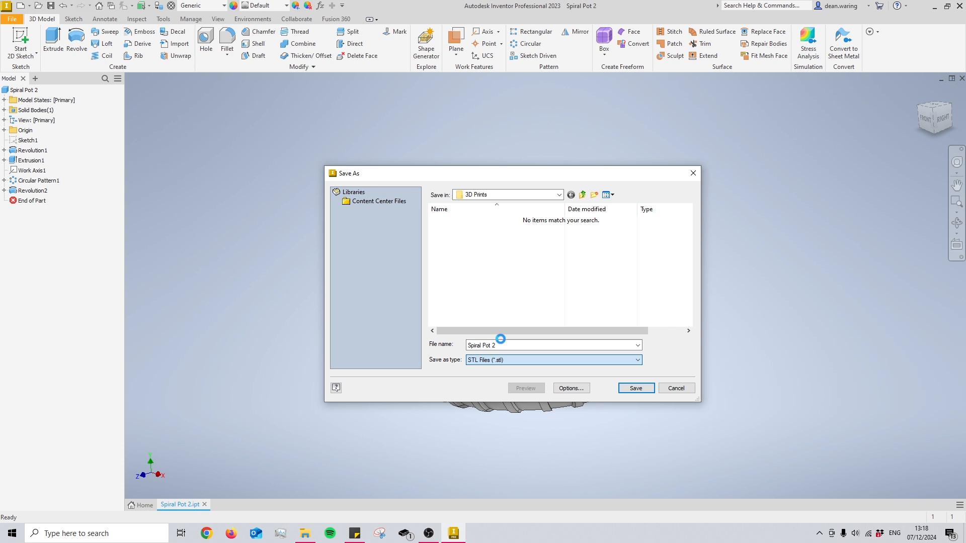
click(634, 388)
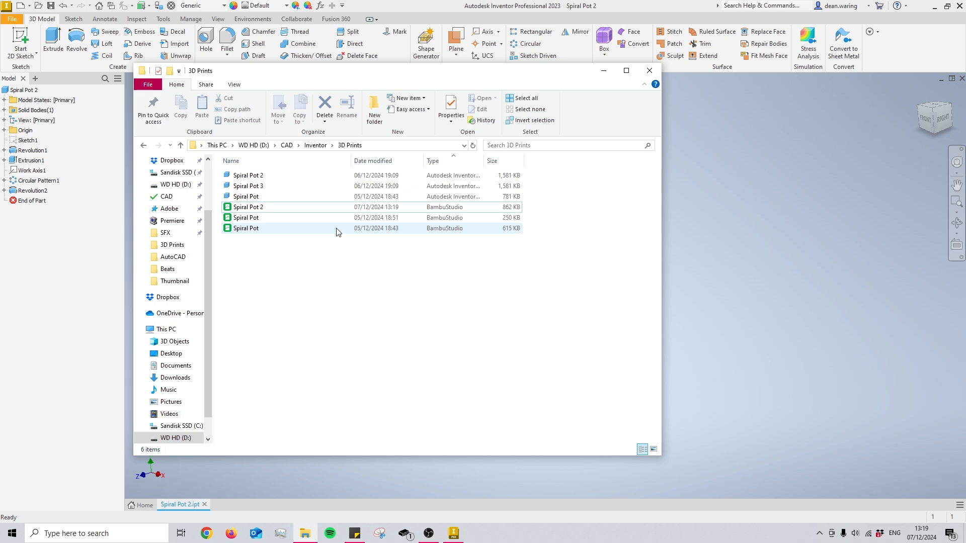
- Open the Spiral Pot 2 STL file from the 3D Prints folder in Bambu Studio
click(302, 246)
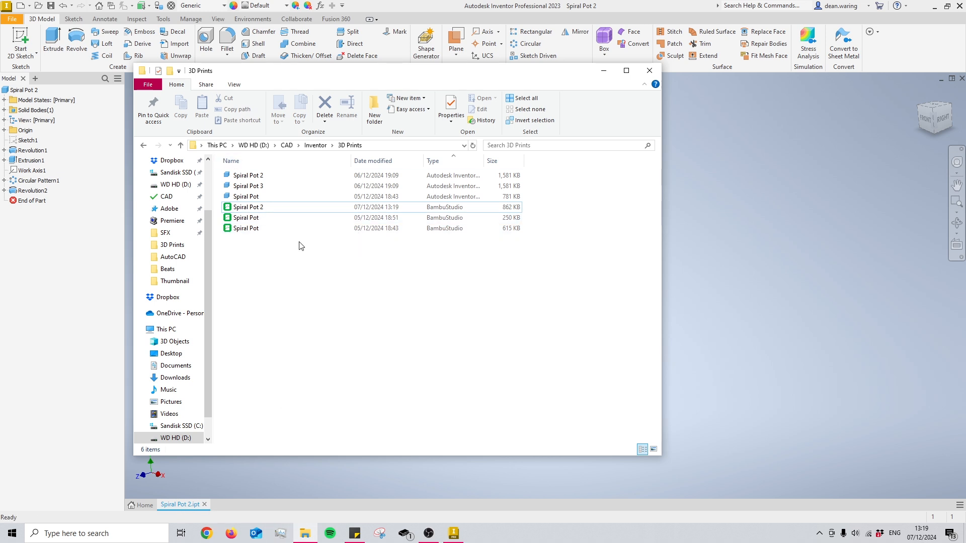
click(247, 207)
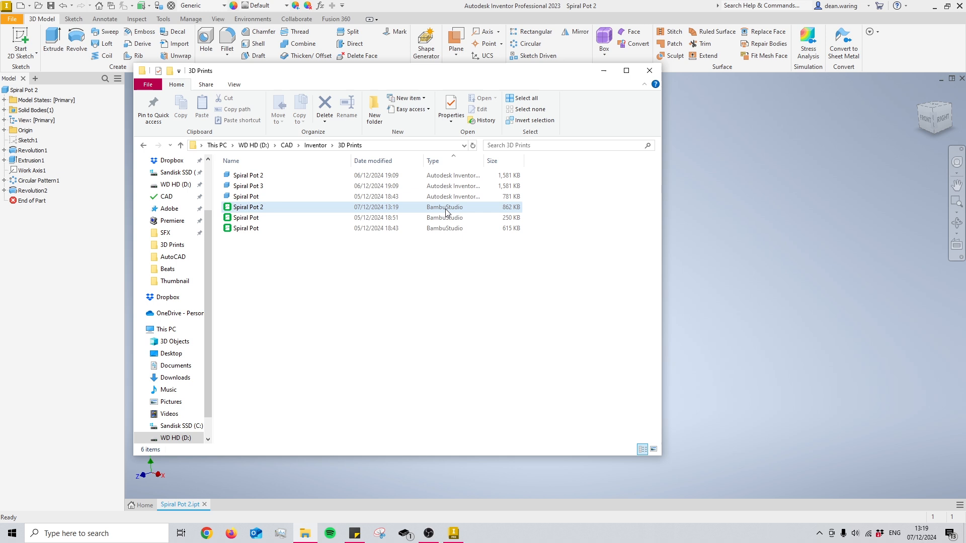
click(248, 207)
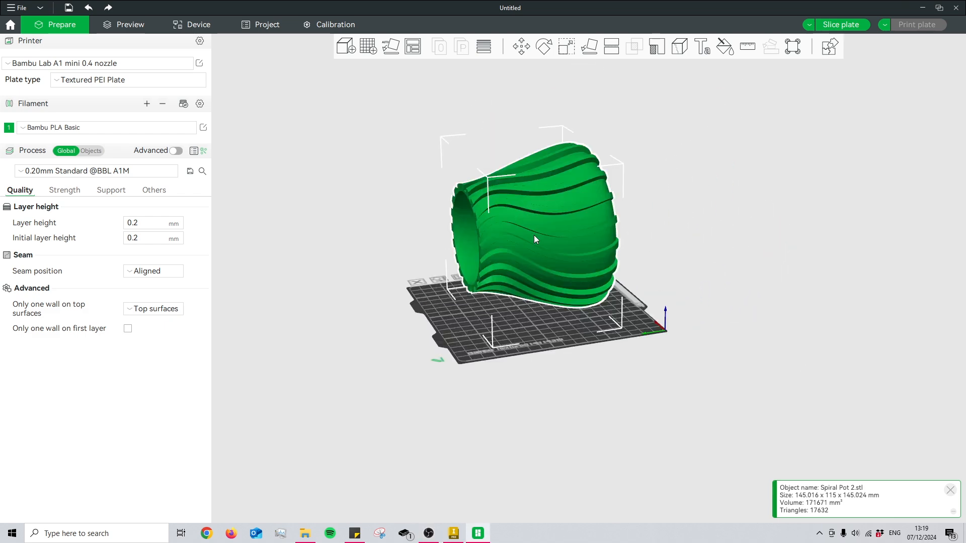
- Rotate the sideways spiral pot upright onto its base and view it from the front
click(542, 47)
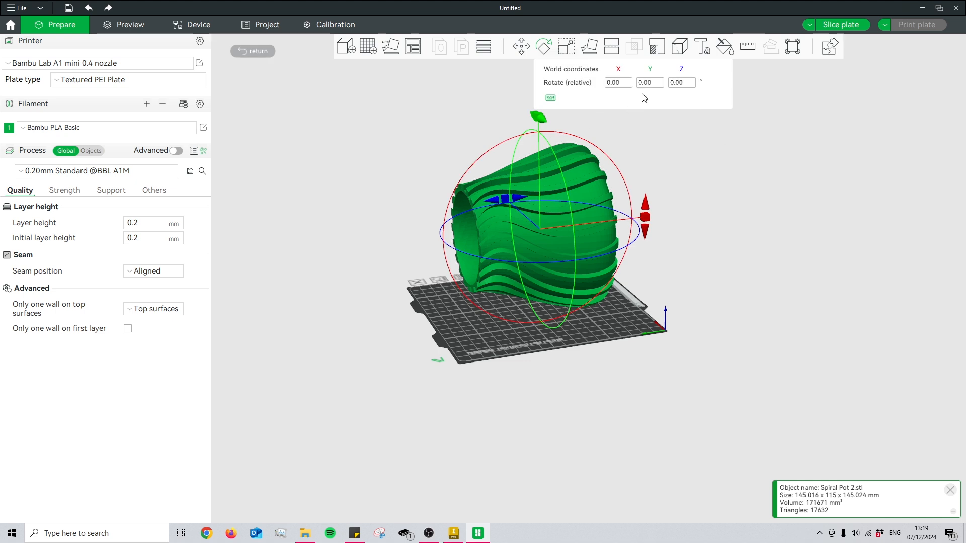
click(616, 83)
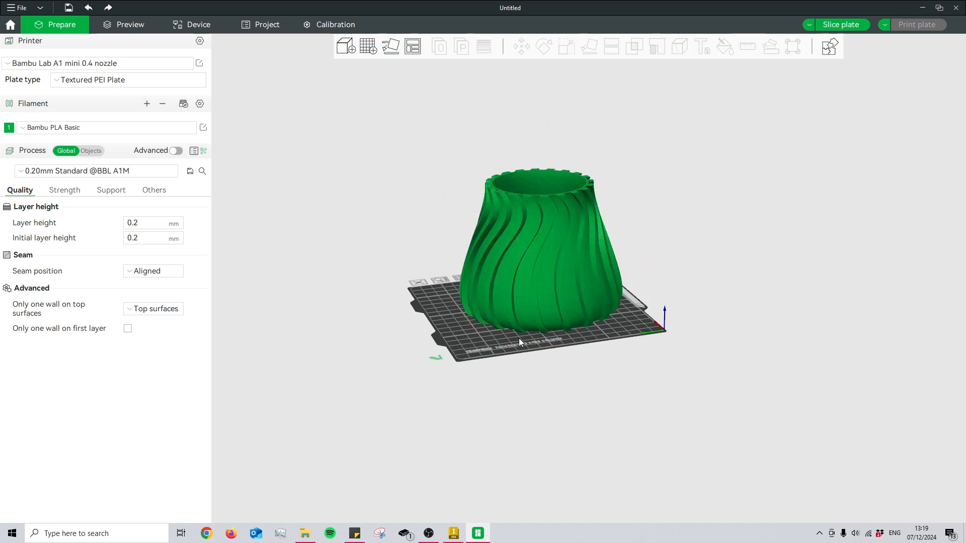
click(530, 258)
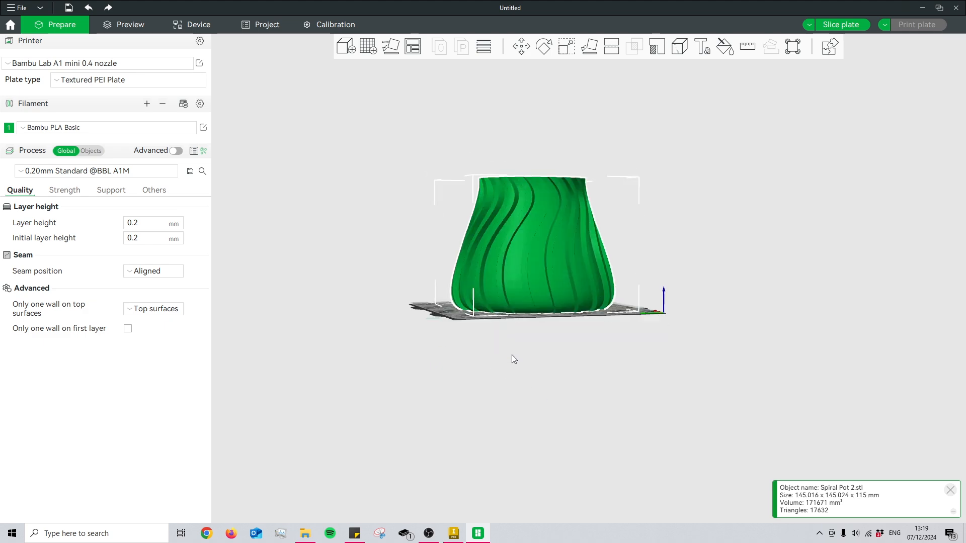
- Review the support and quality settings, then orbit to inspect the pot's side
click(110, 189)
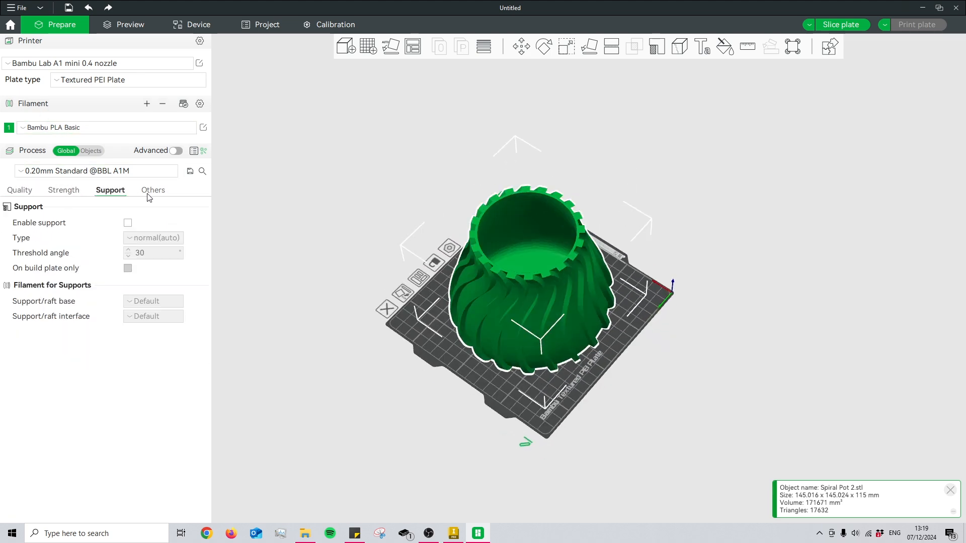
click(19, 190)
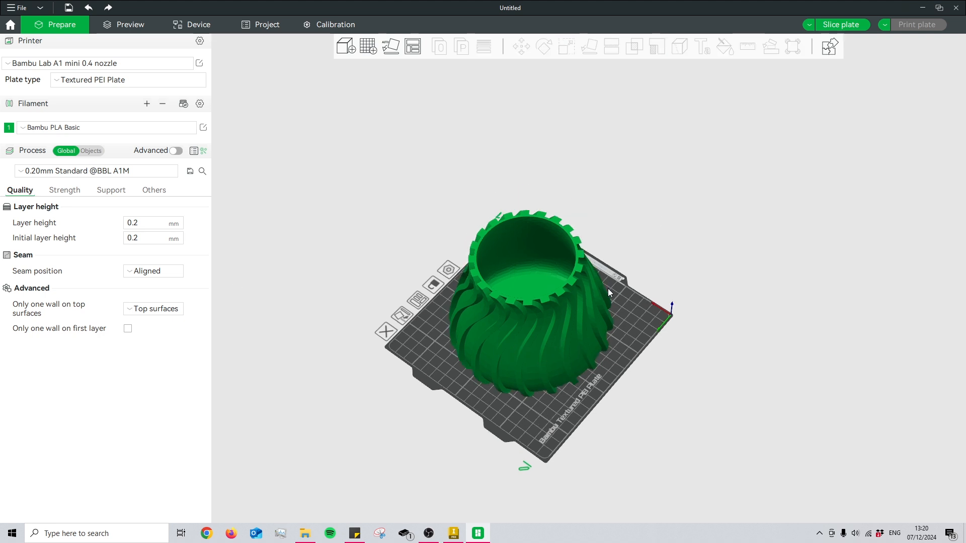
drag(610, 293, 689, 318)
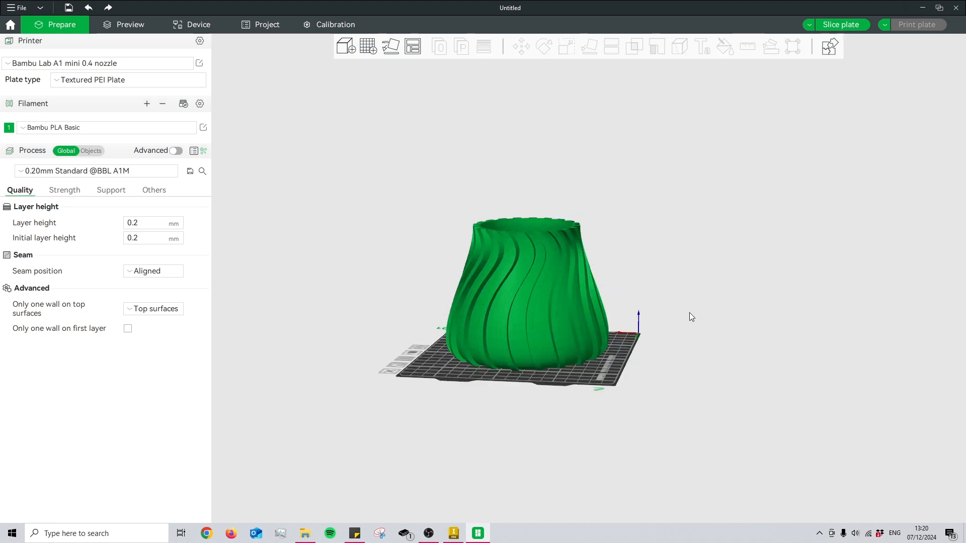
mouse_move(704, 308)
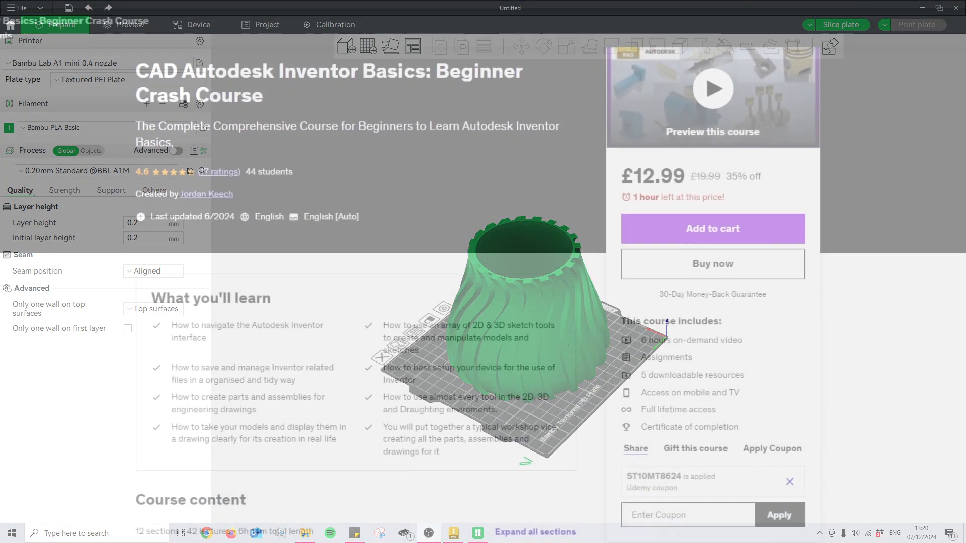
scroll(down, 3)
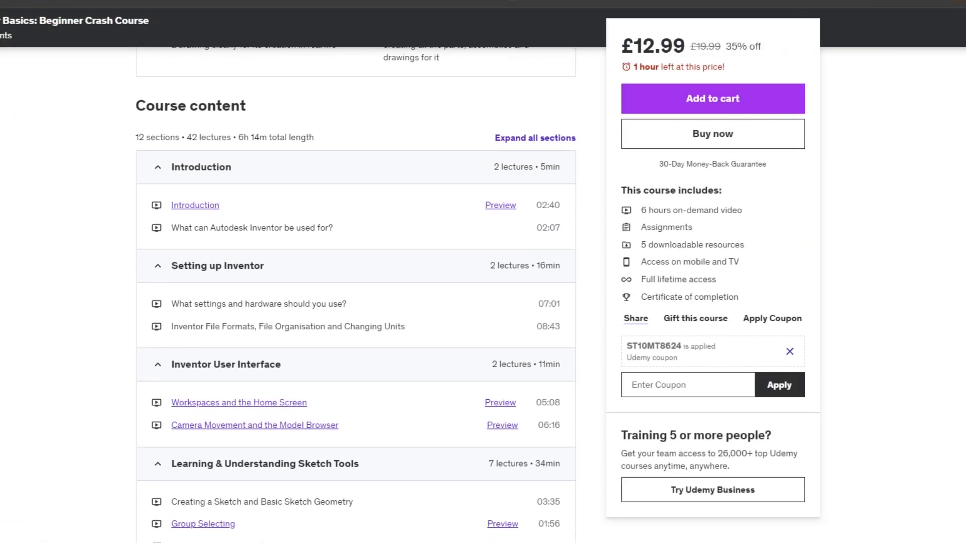
scroll(down, 3)
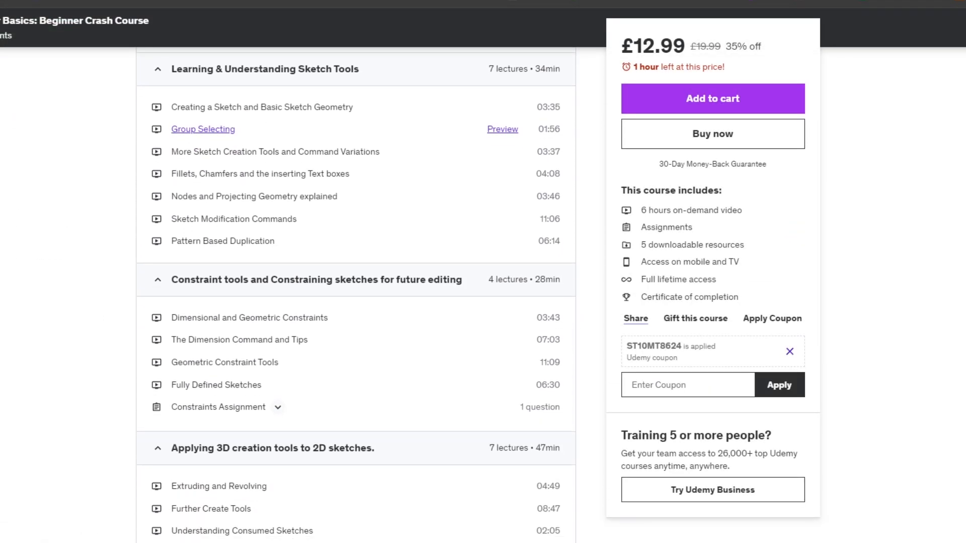
scroll(down, 3)
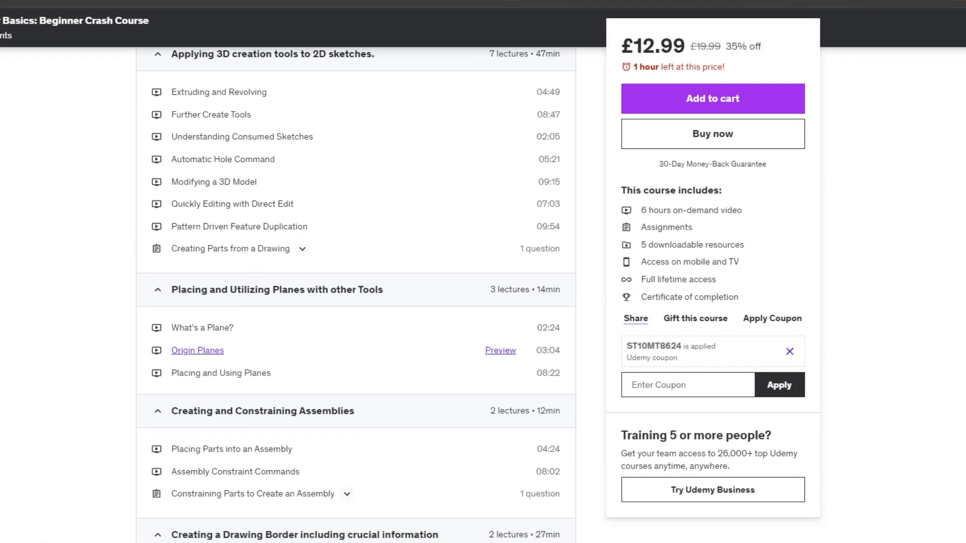
scroll(down, 3)
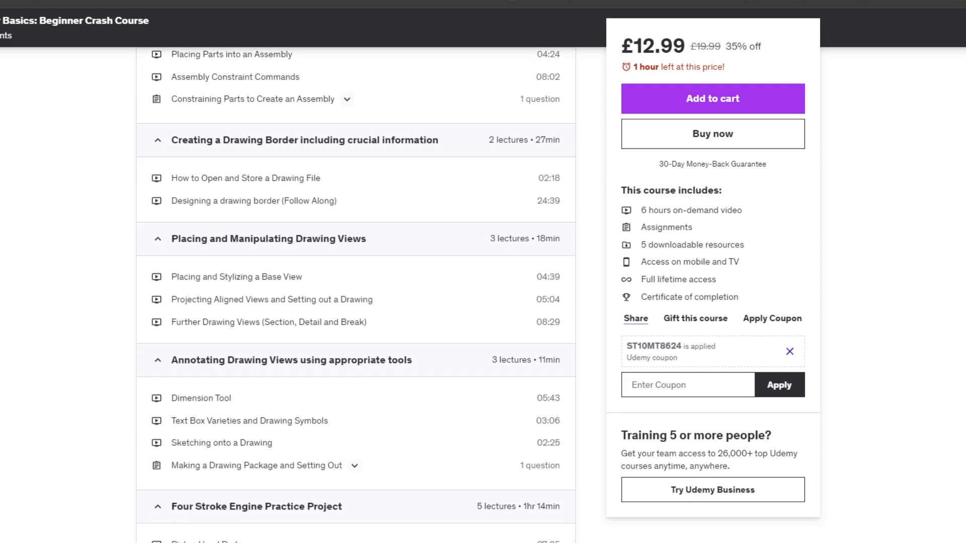